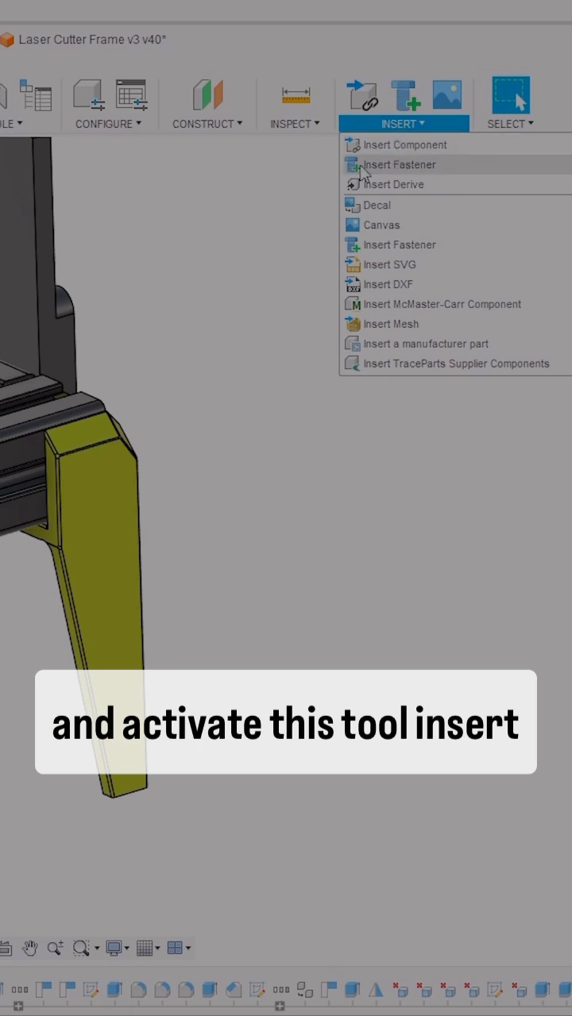
# - Start the Insert Fastener tool listing bolts, nuts, rivets and washers
pyautogui.click(398, 165)
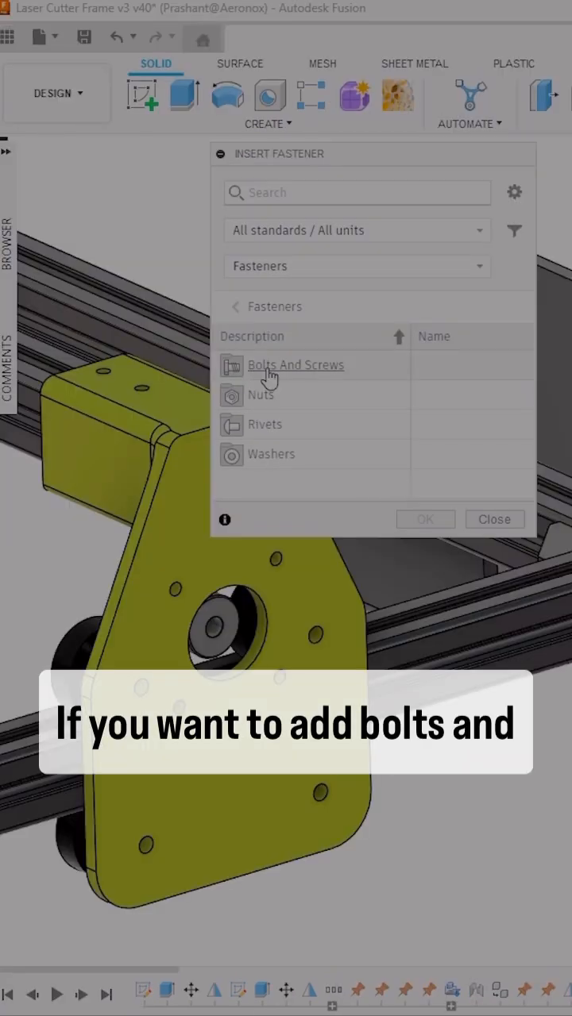
# - Choose Broached Hexagon Socket Head Cap Screw from Bolts And Screws for the plate holes
pyautogui.click(295, 366)
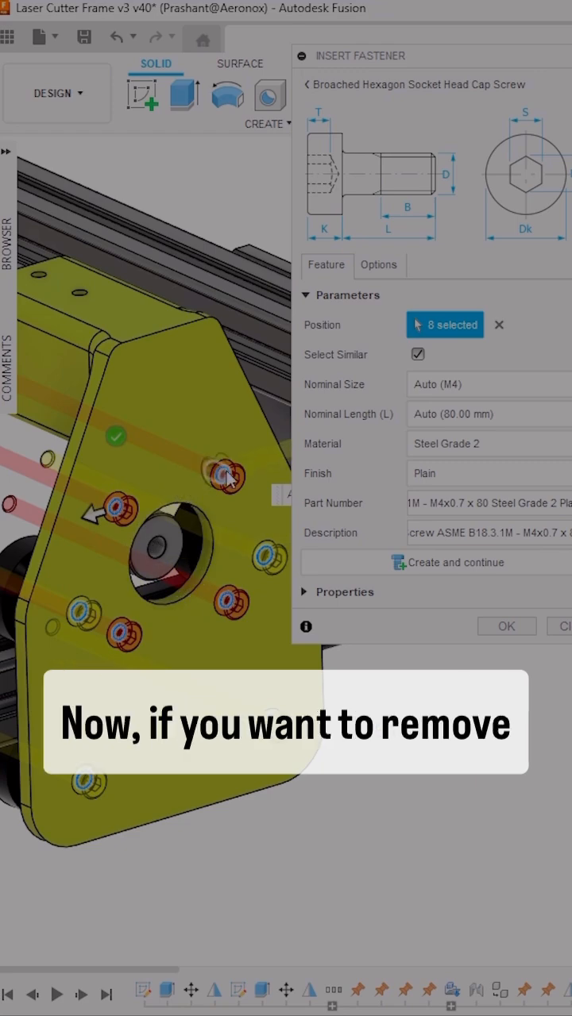
# - Drop two hole positions and insert M4 x 35 mm screws into the remaining four holes
pyautogui.click(225, 473)
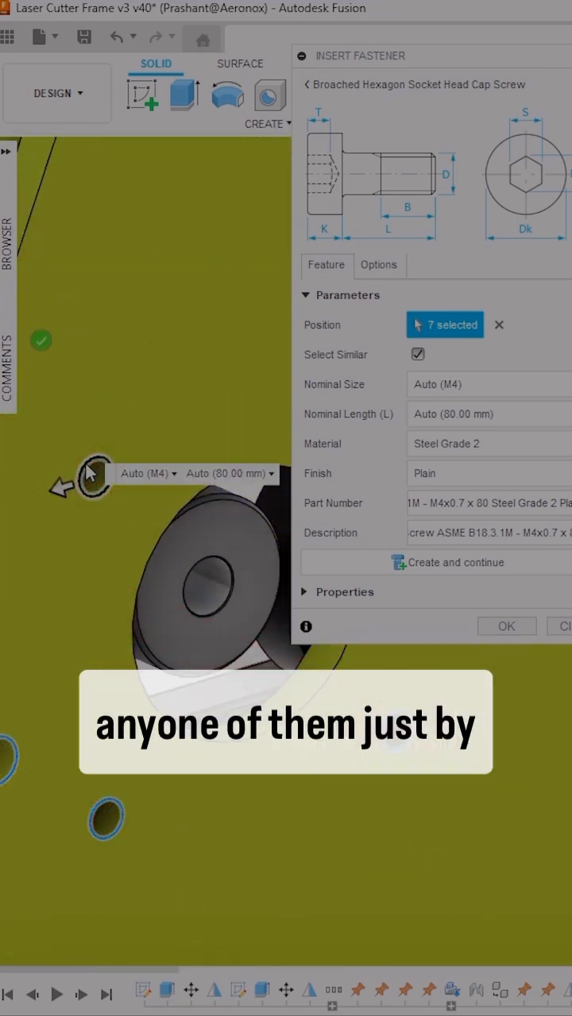
pyautogui.click(190, 658)
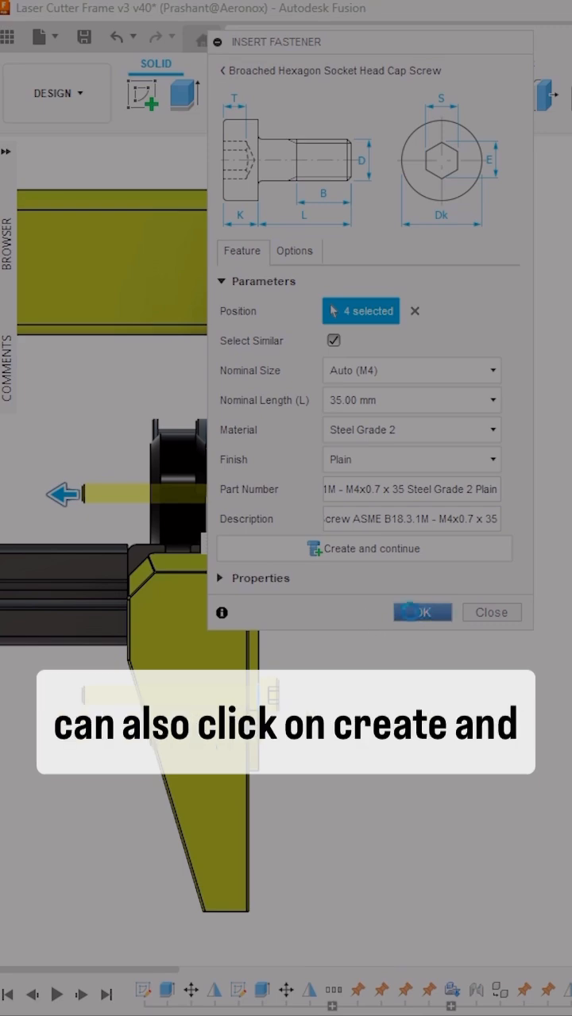
pyautogui.click(423, 613)
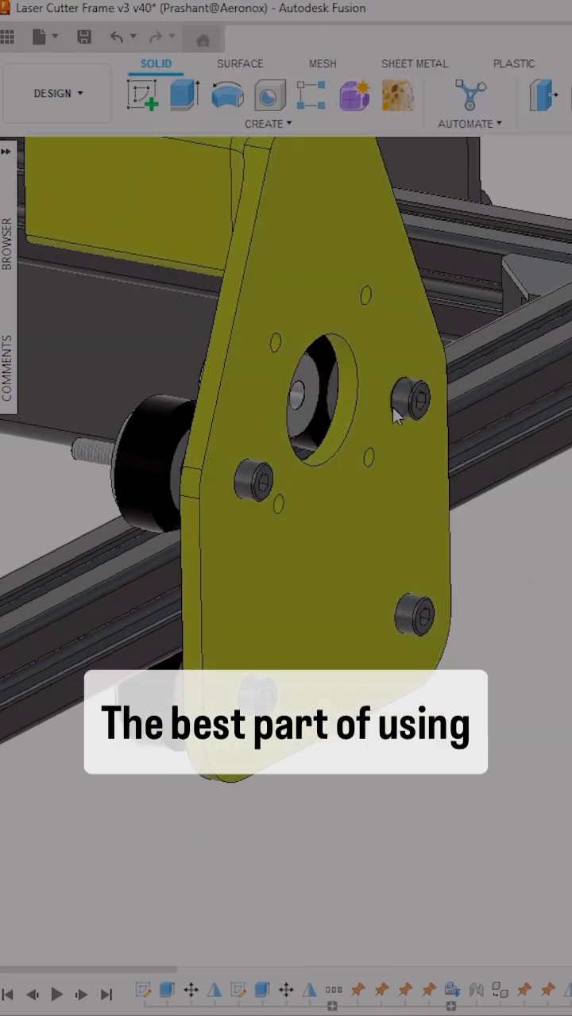
# - Expand the Fasteners folder in the browser to list the four inserted screws
pyautogui.click(6, 152)
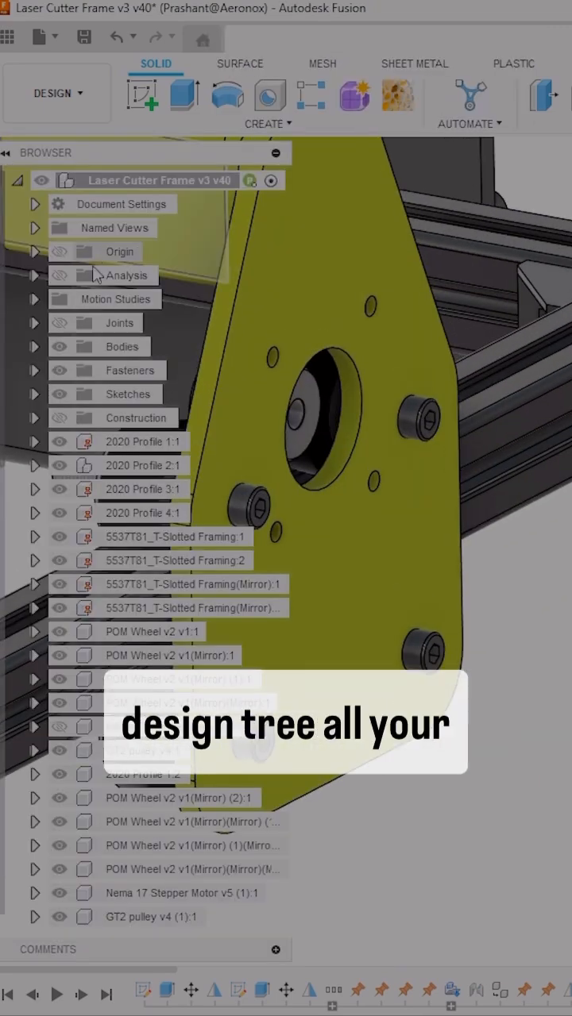
pyautogui.click(131, 370)
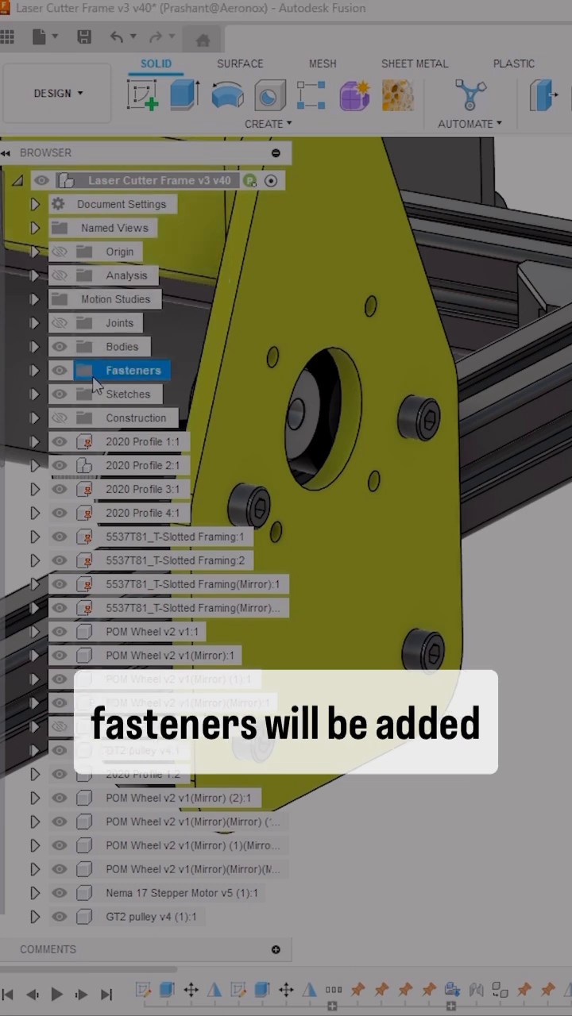
pyautogui.click(35, 370)
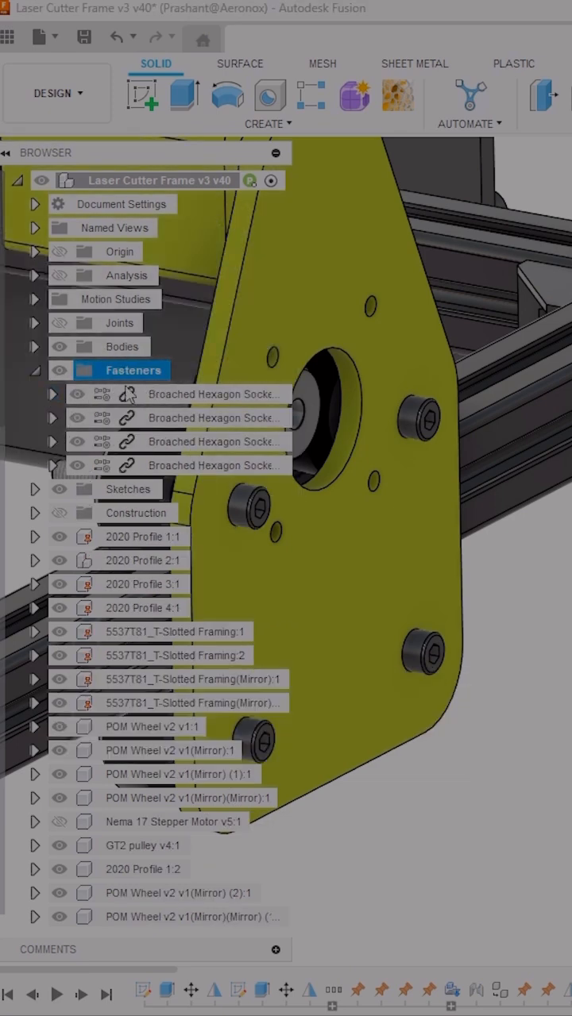